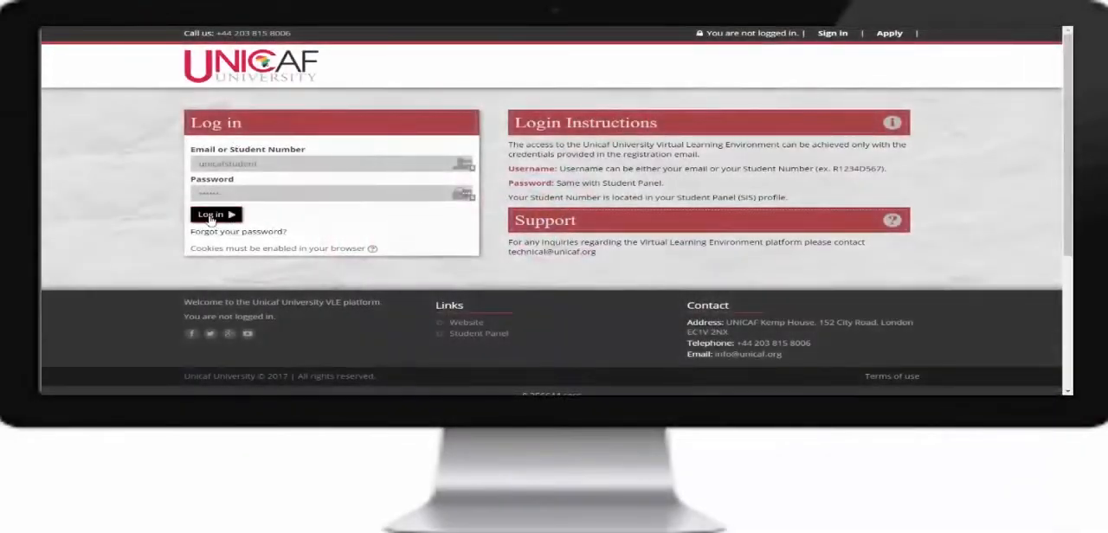
# Sign in as the student and review the home page with News & Announcements and My courses.
pyautogui.click(215, 215)
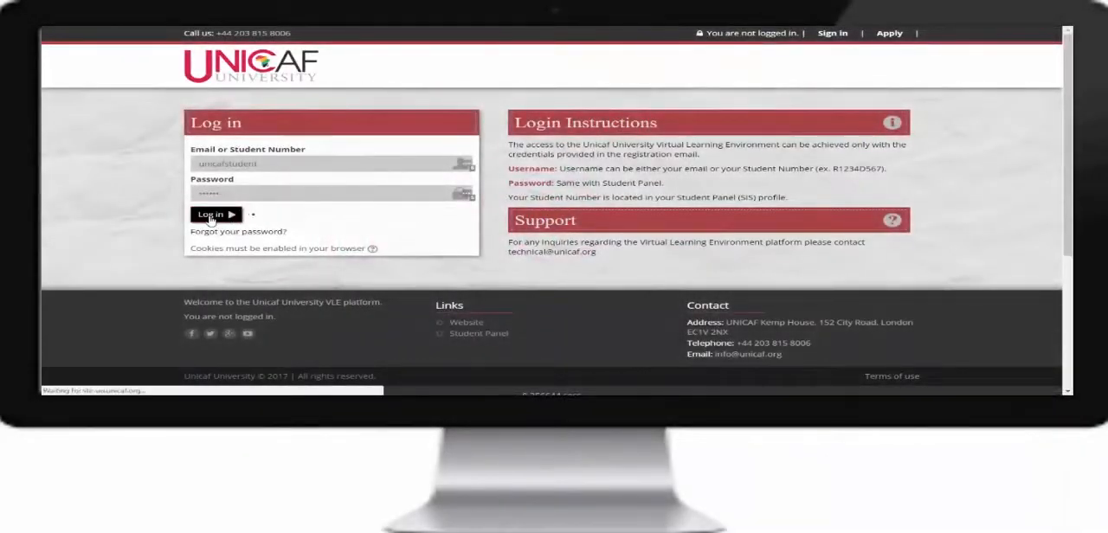
pyautogui.click(211, 215)
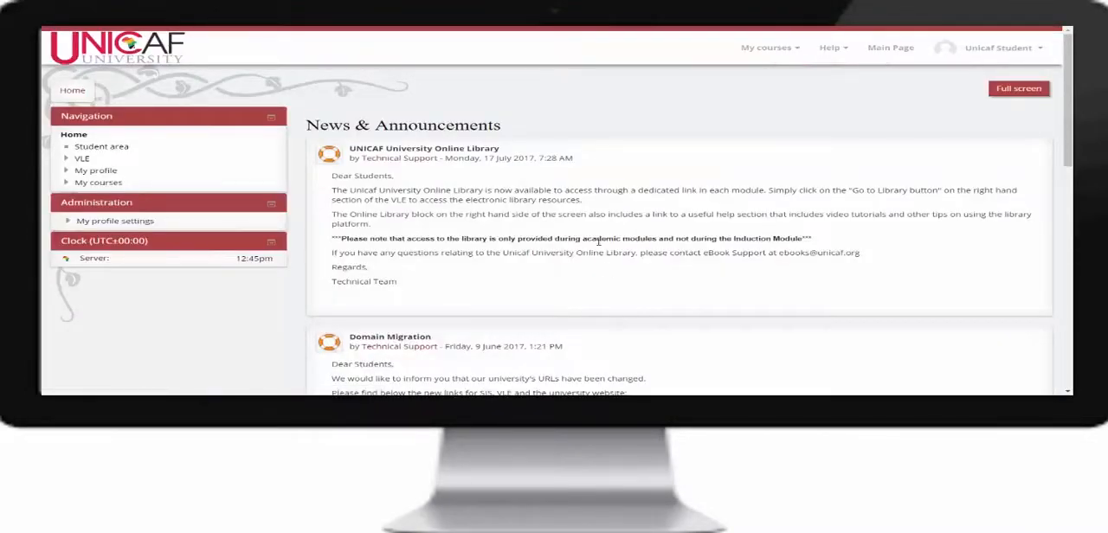
pyautogui.scroll(-3)
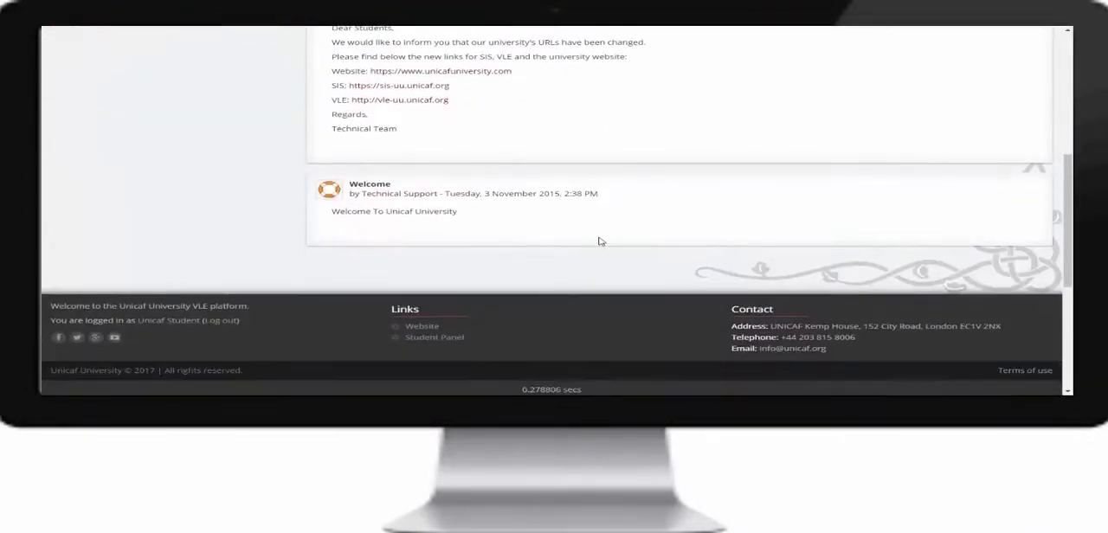
pyautogui.scroll(3)
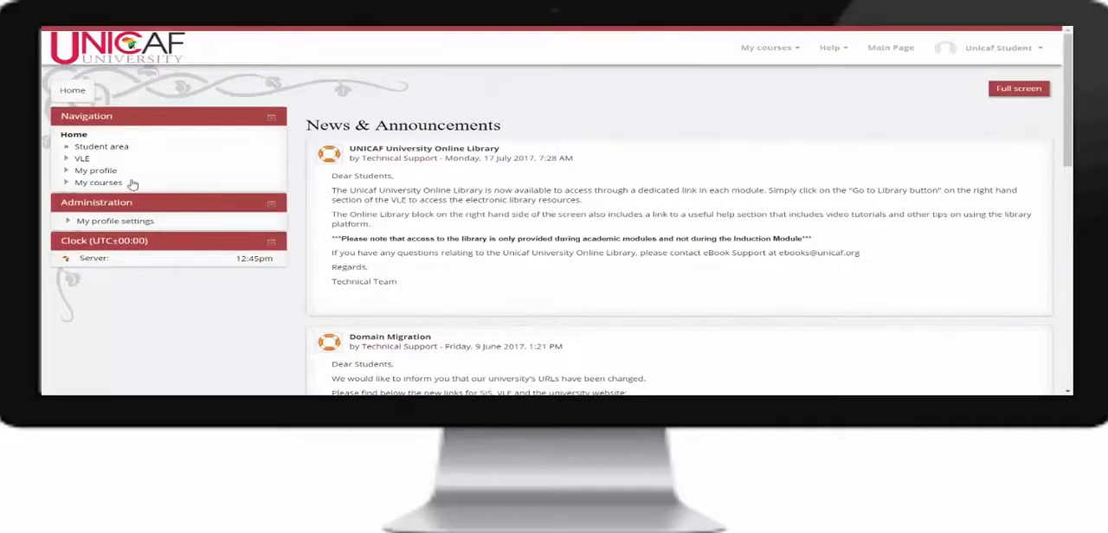
pyautogui.click(95, 170)
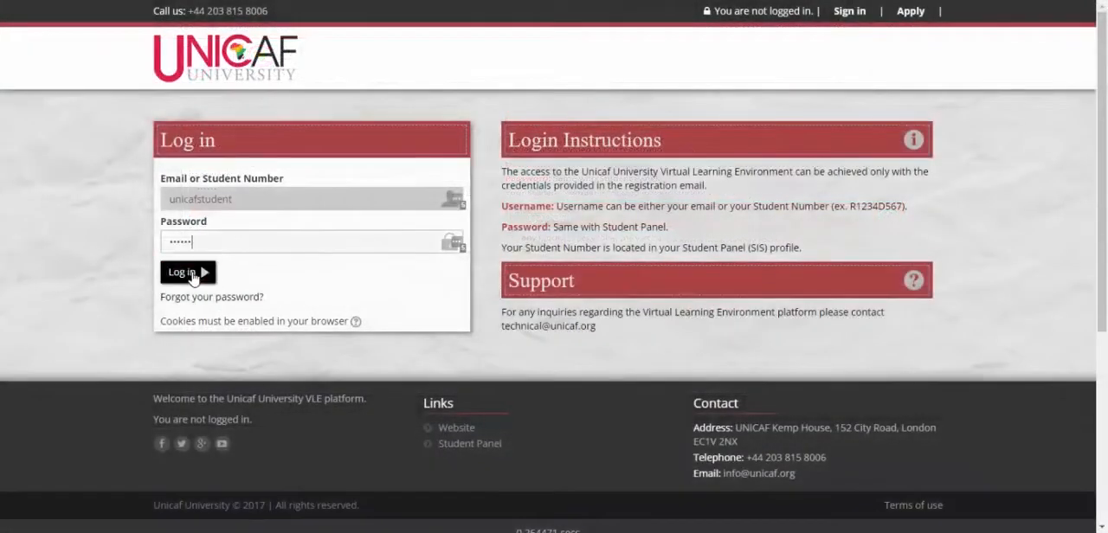
# Sign in again and reach the Student area page listing a course under My courses.
pyautogui.click(184, 272)
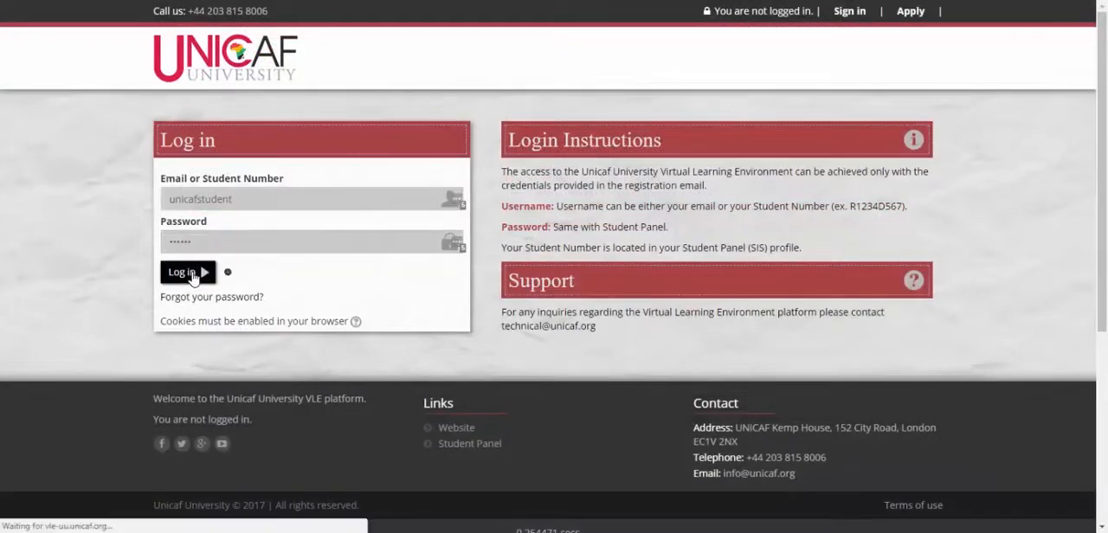
pyautogui.click(182, 272)
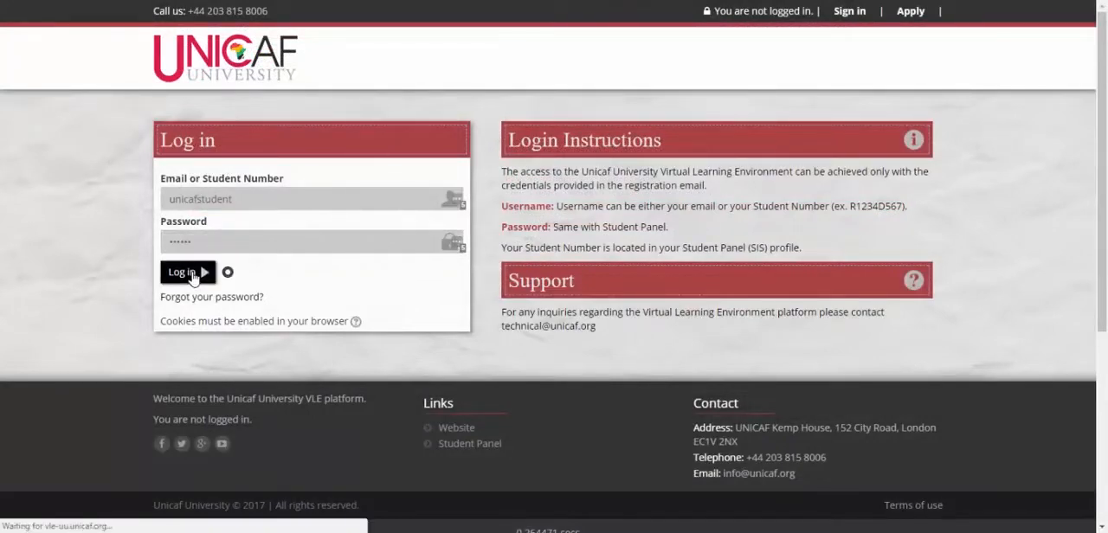
pyautogui.click(184, 272)
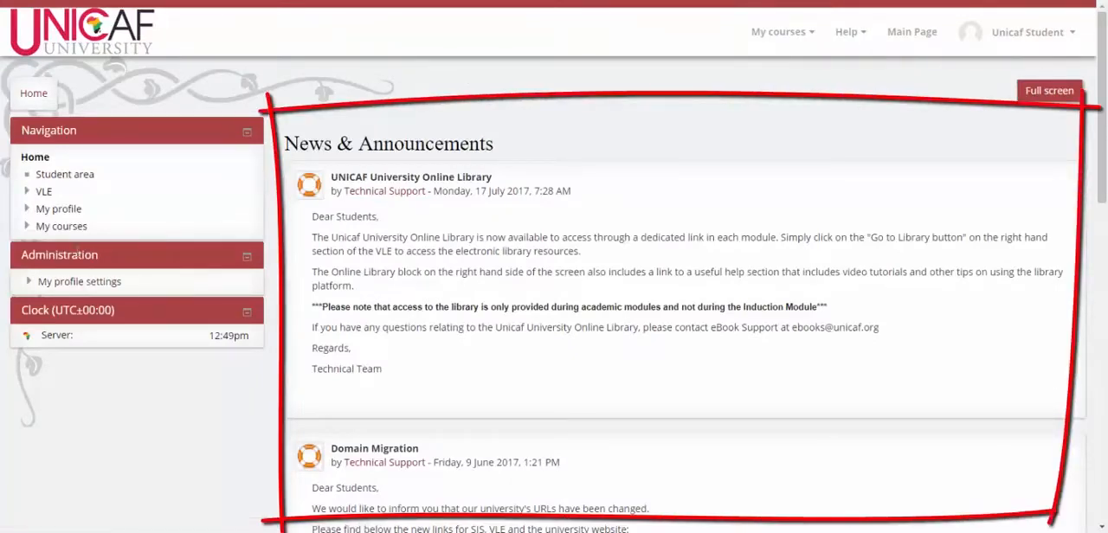
pyautogui.click(63, 225)
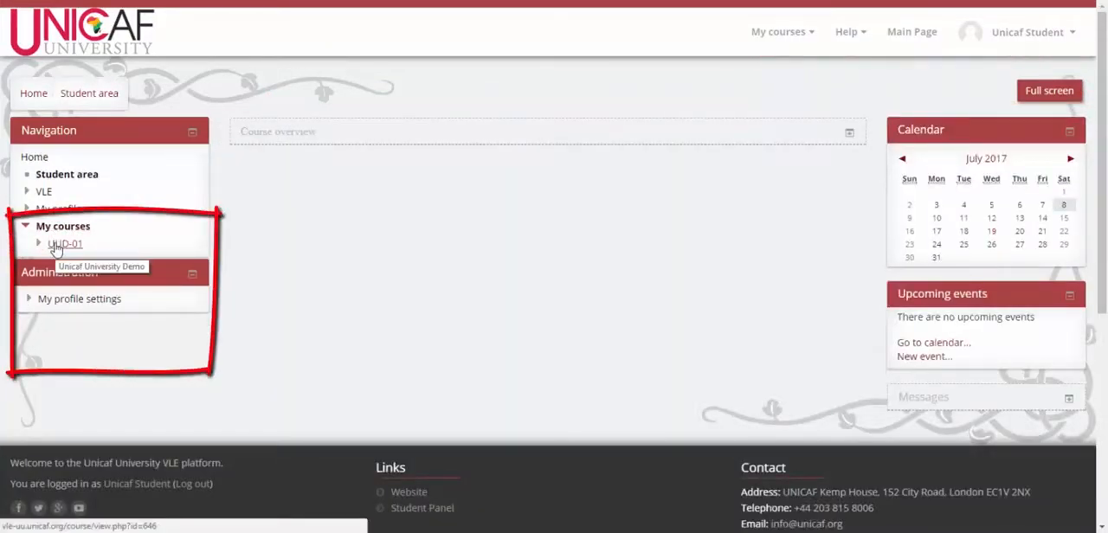
# Open the Unicaf University Demo (UUD-01) course page from My courses in the Navigation block.
pyautogui.click(38, 243)
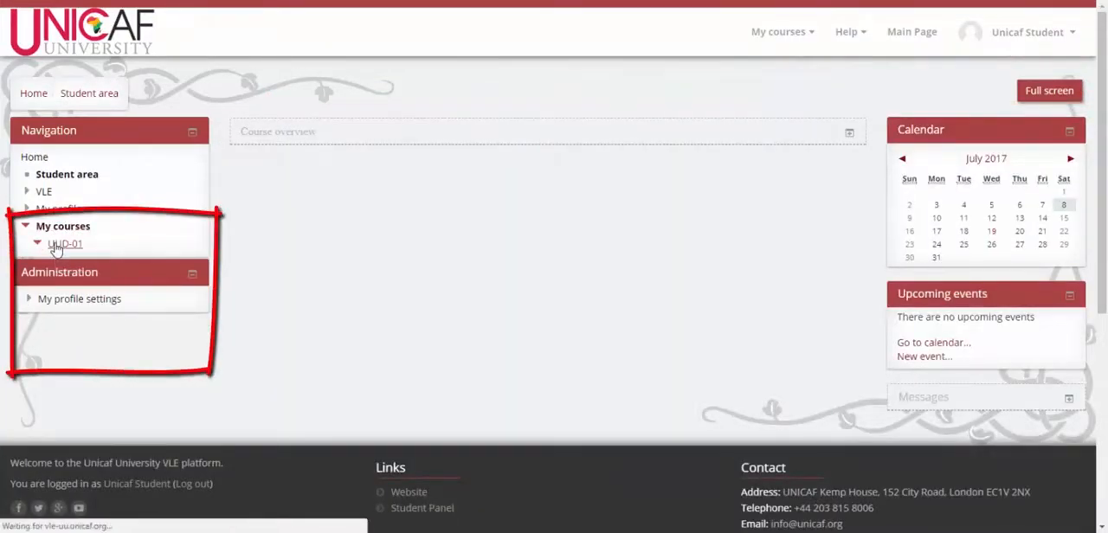
pyautogui.click(64, 242)
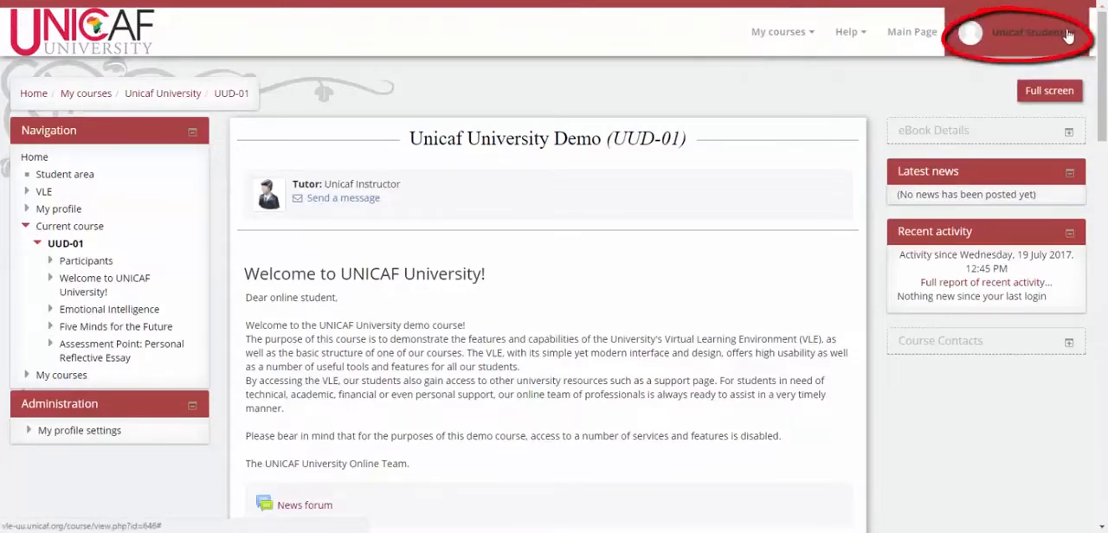
pyautogui.click(1029, 31)
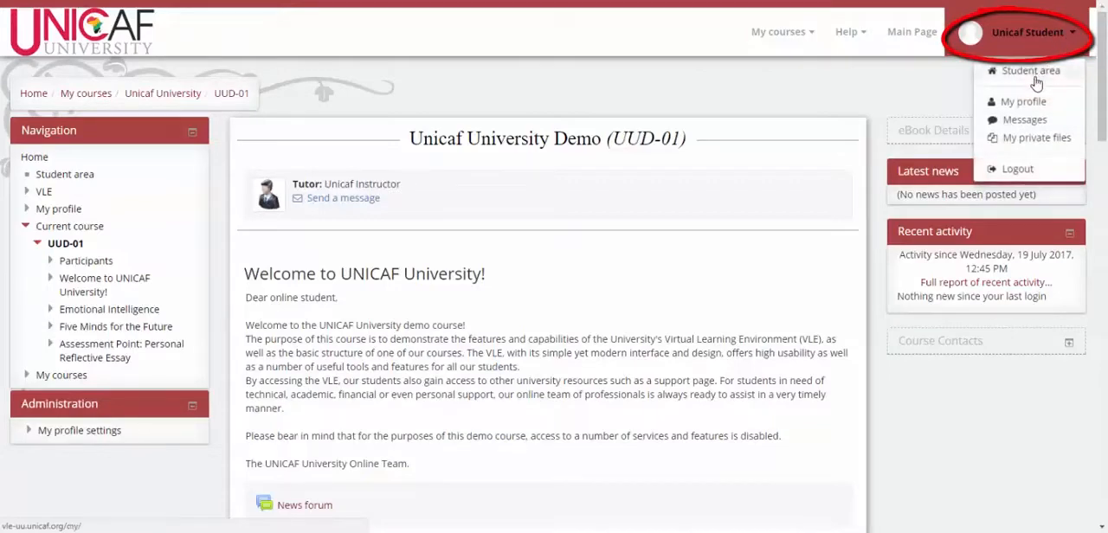
pyautogui.moveTo(1030, 125)
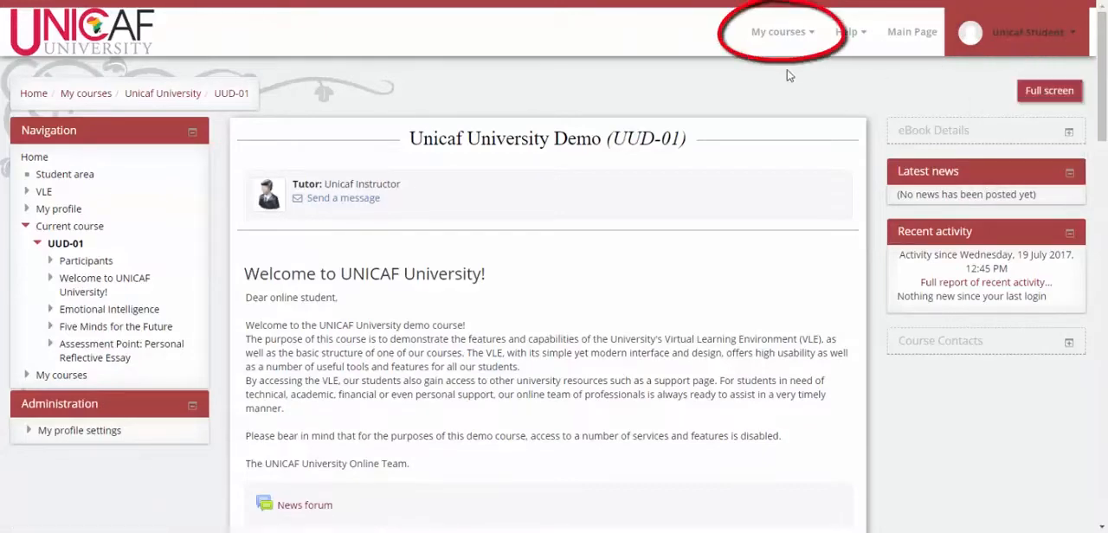
pyautogui.moveTo(779, 31)
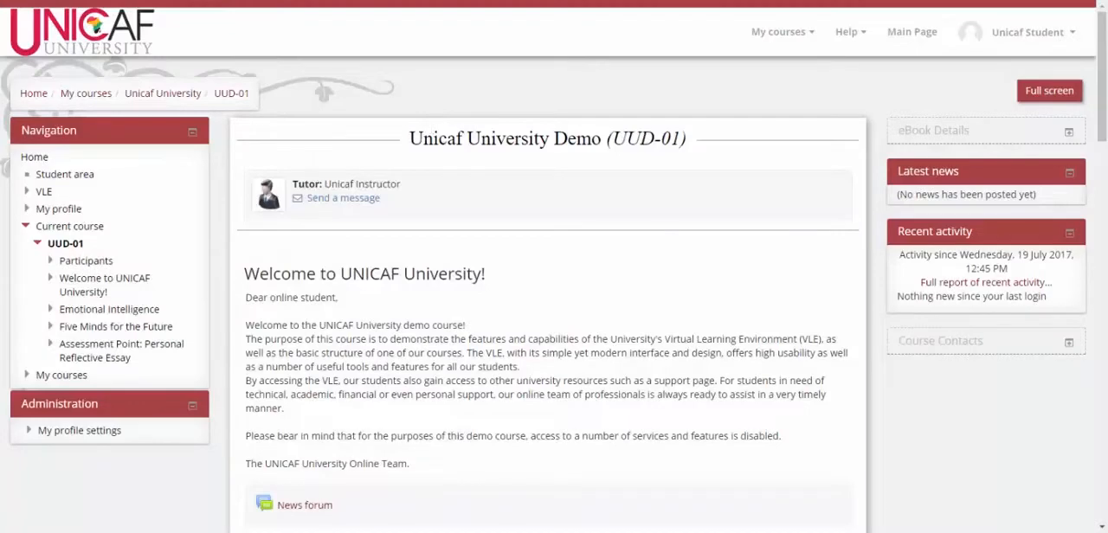
pyautogui.moveTo(821, 100)
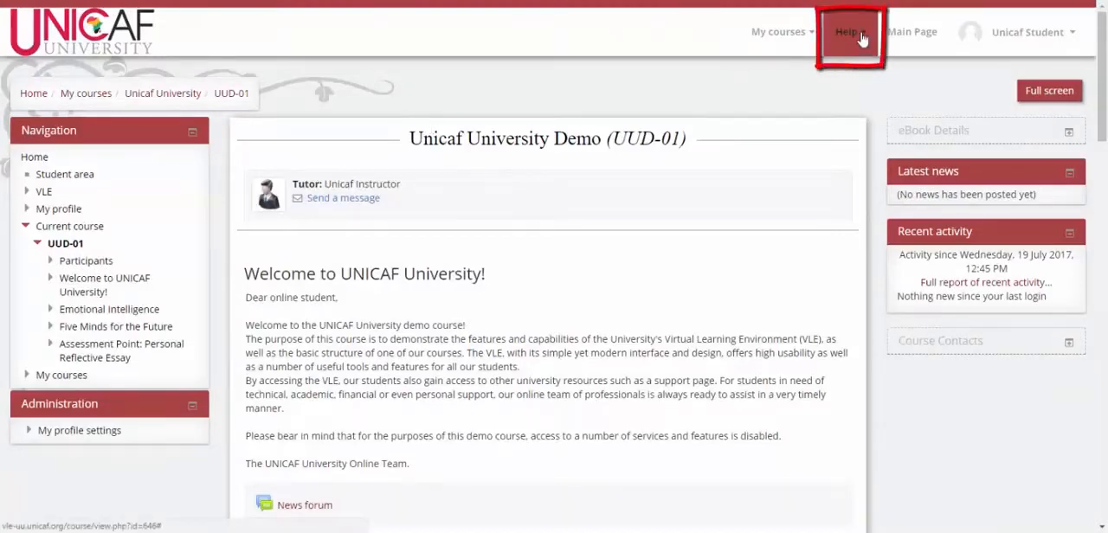
# Show the Help menu options in the top bar before logging out to the login page.
pyautogui.click(848, 31)
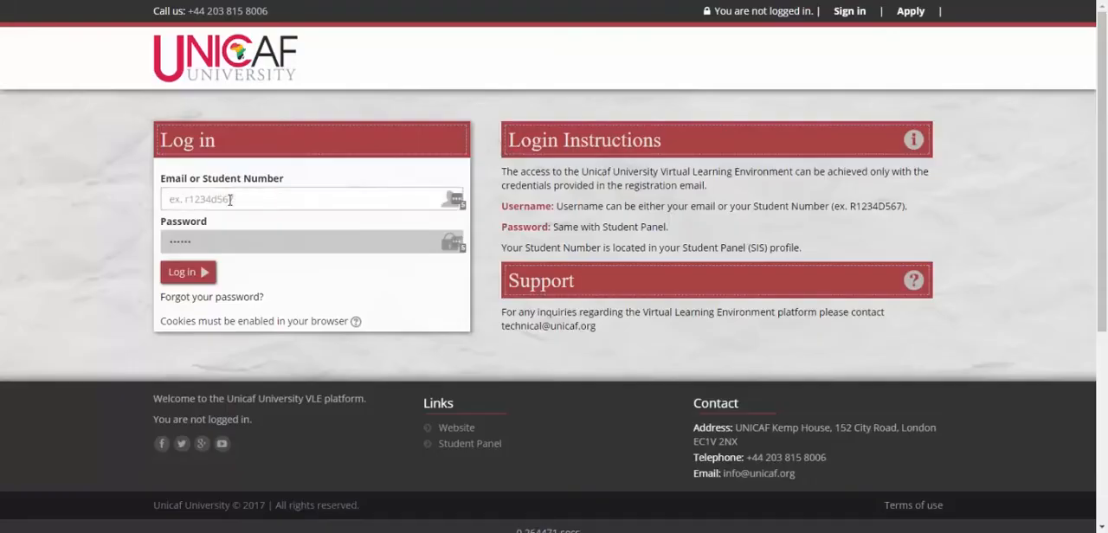
# Log in with username 'unicafstudent' and land on the Student area dashboard.
pyautogui.write('unicafstudent')
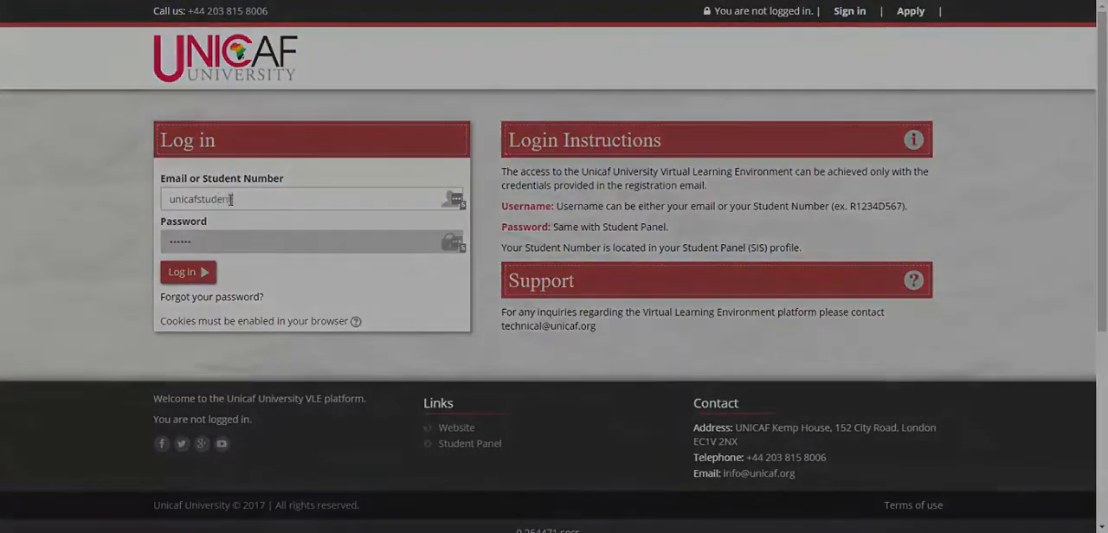
pyautogui.click(187, 272)
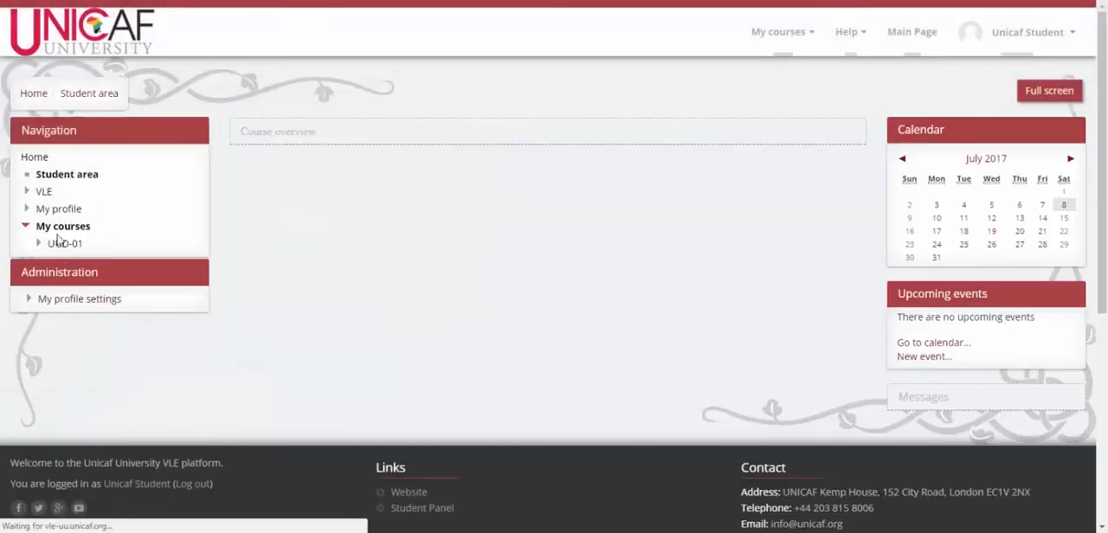